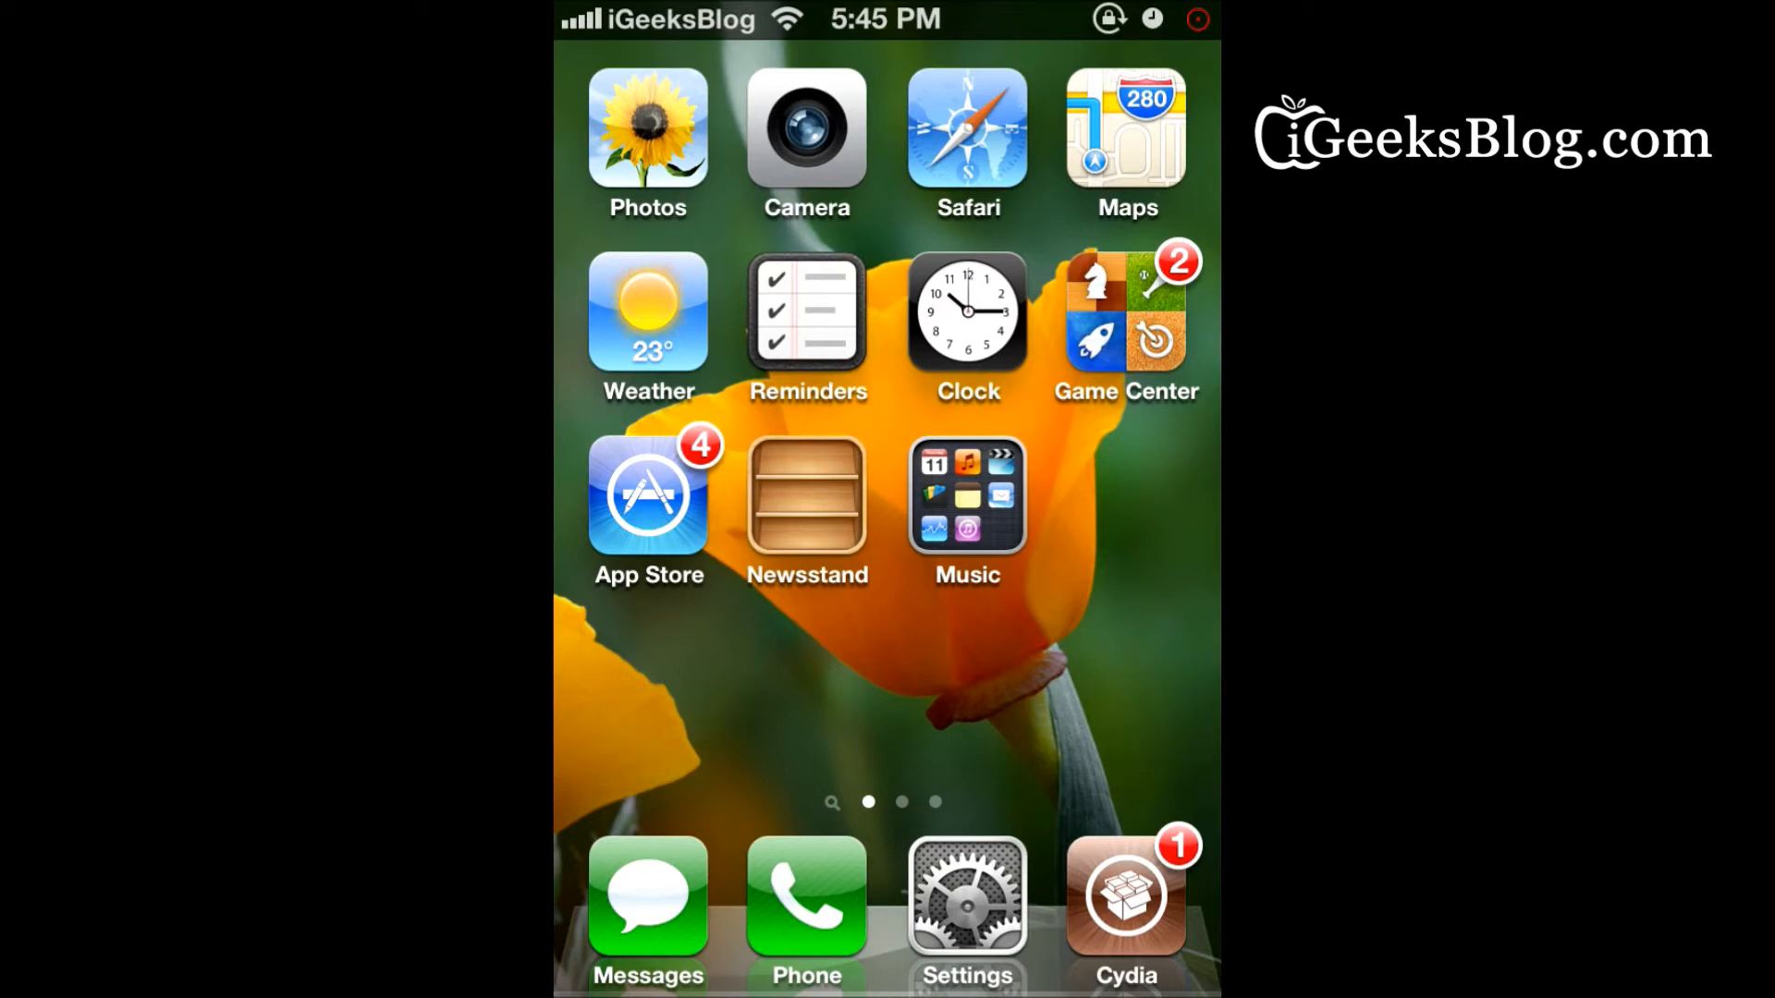
View the installed TimeForAlarm 1.1.1 package details in Cydia
{"action": "left_click", "coordinate": [1120, 906]}
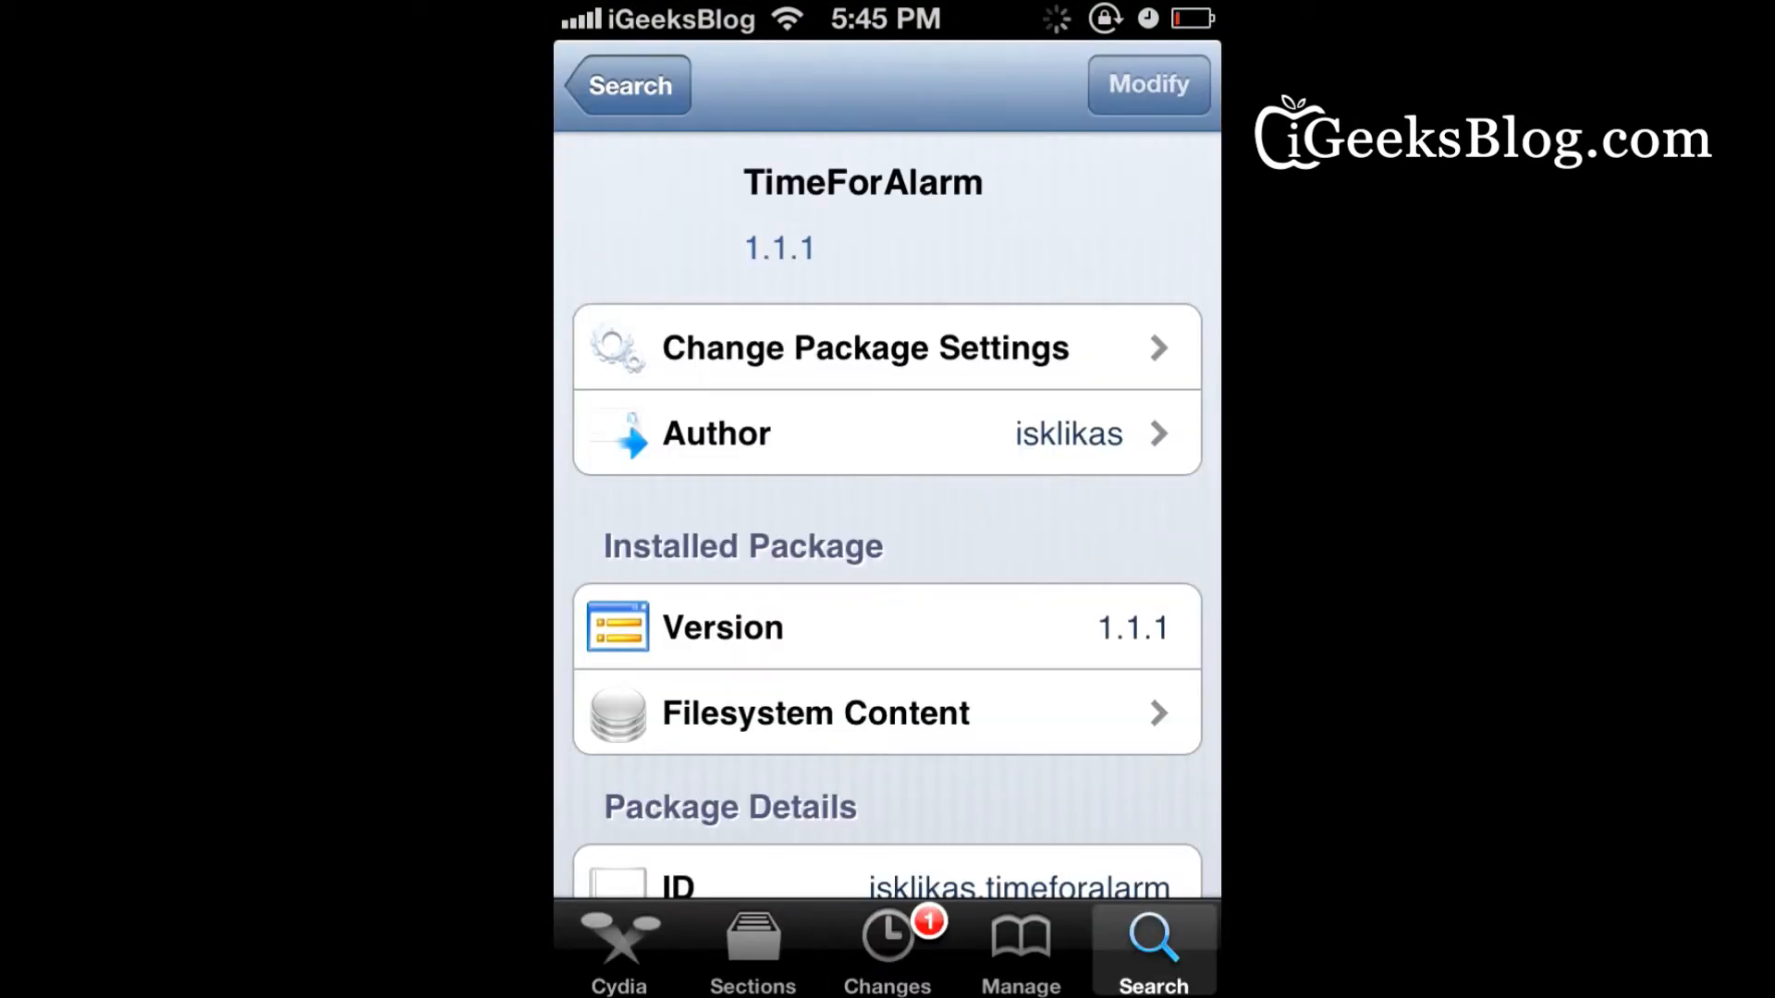
{"action": "scroll", "scroll_direction": "down", "scroll_amount": 3}
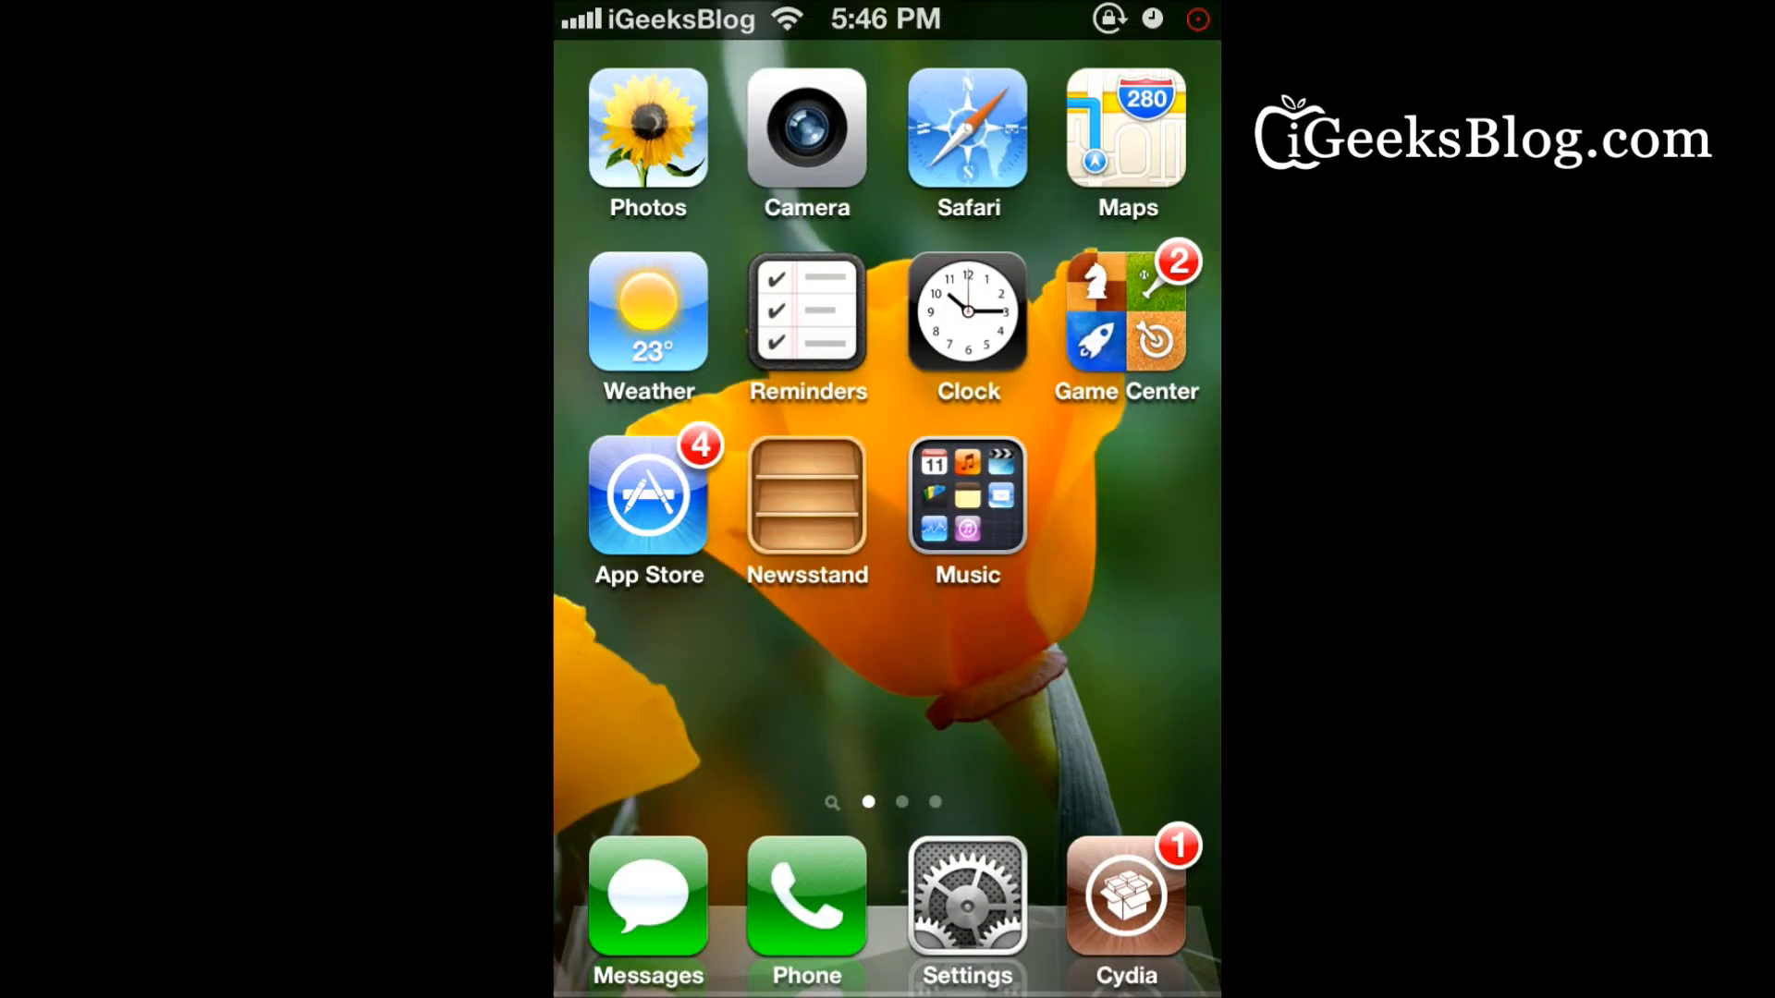
Reach TimeForAlarm's page in iOS Settings showing Disable Seconds switched ON
{"action": "left_click", "coordinate": [954, 909]}
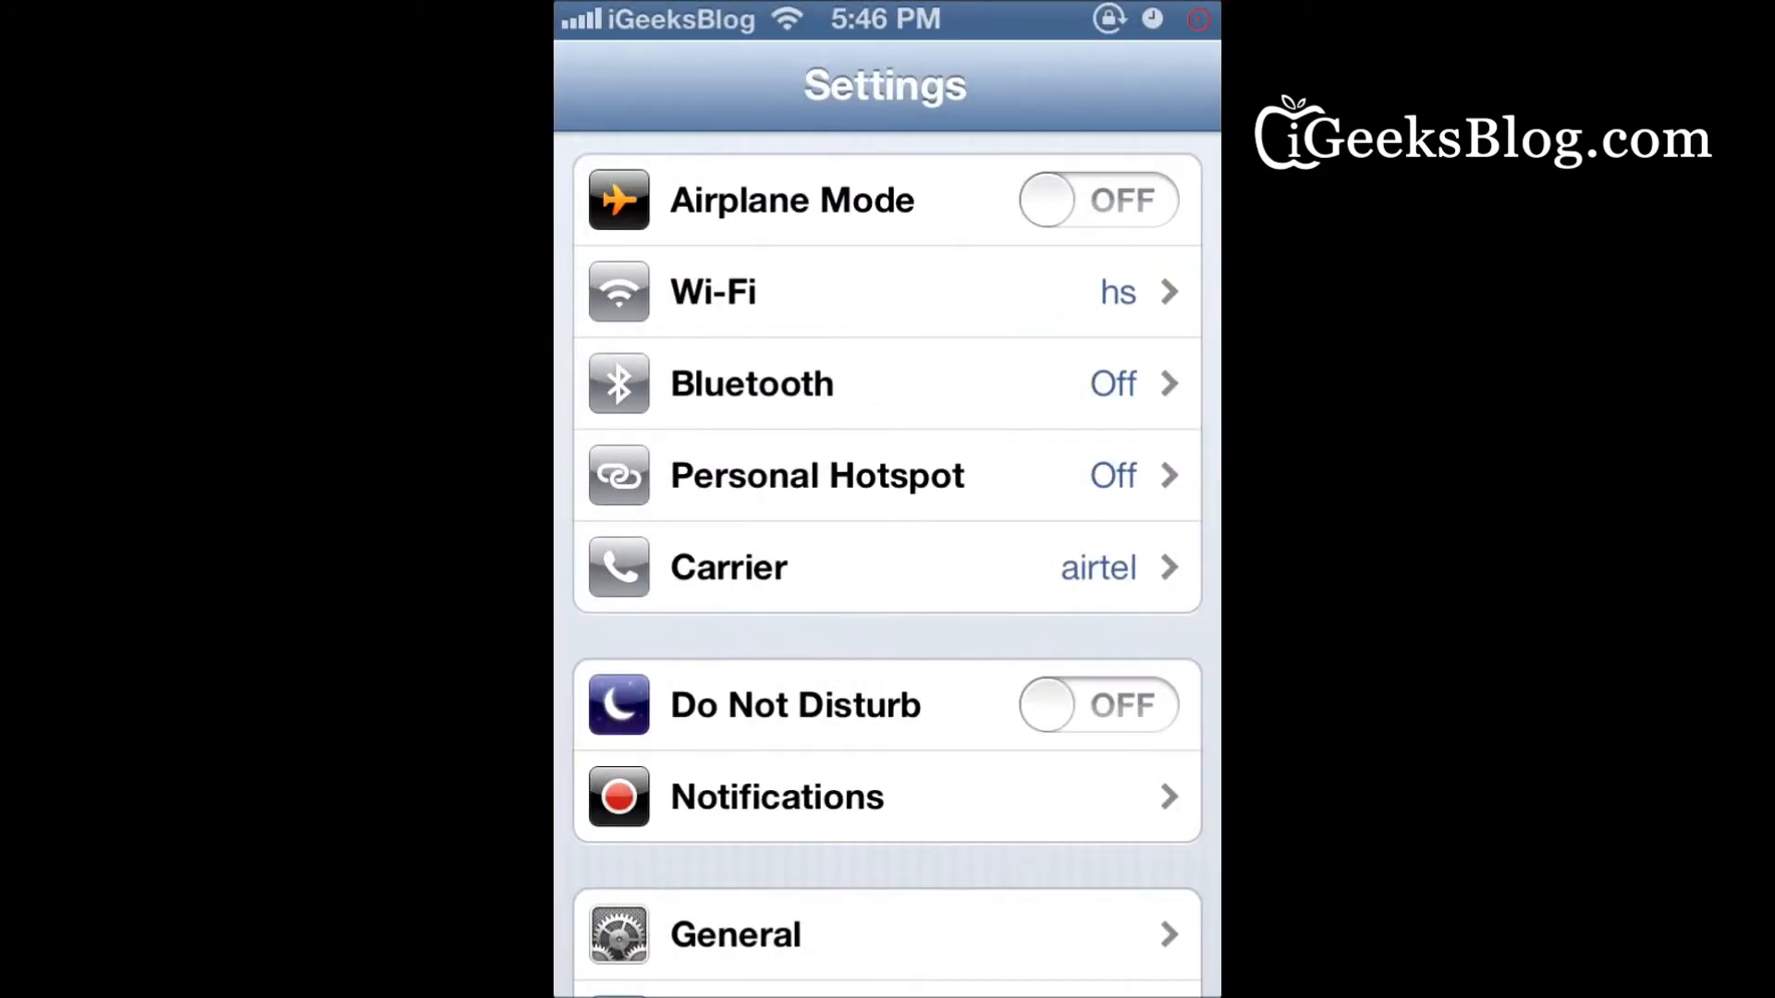
{"action": "scroll", "scroll_direction": "down", "scroll_amount": 3}
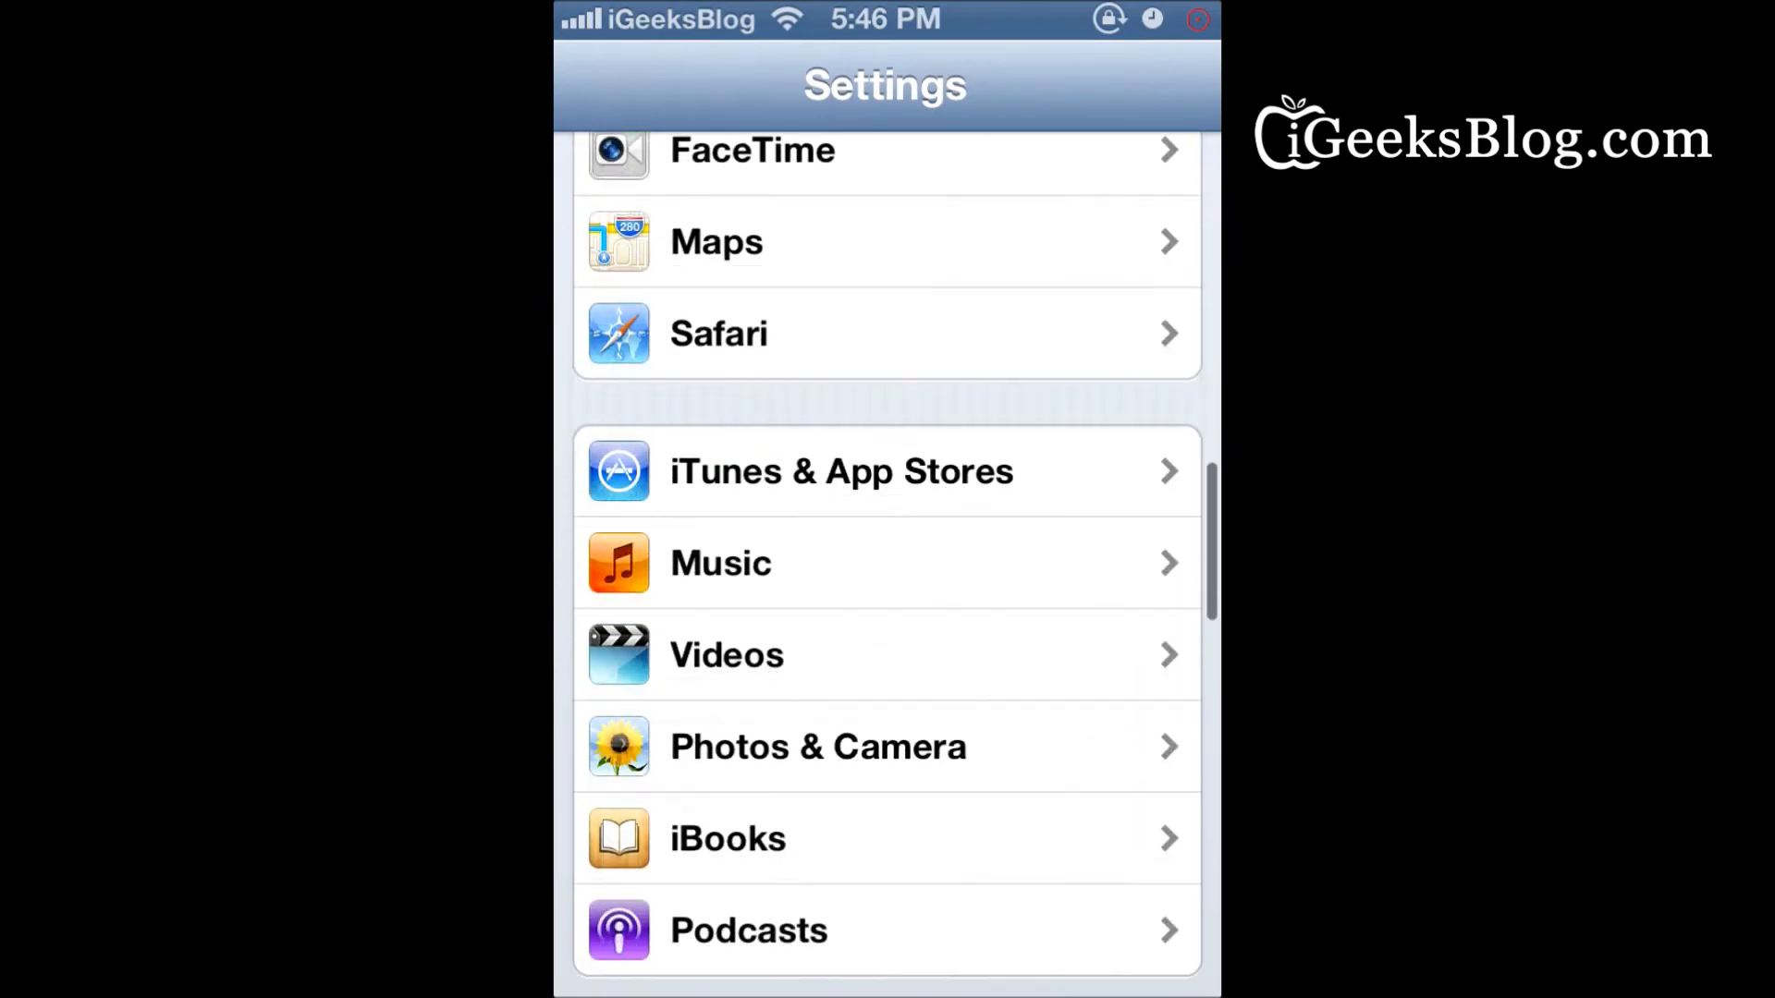
{"action": "scroll", "scroll_direction": "down", "scroll_amount": 3}
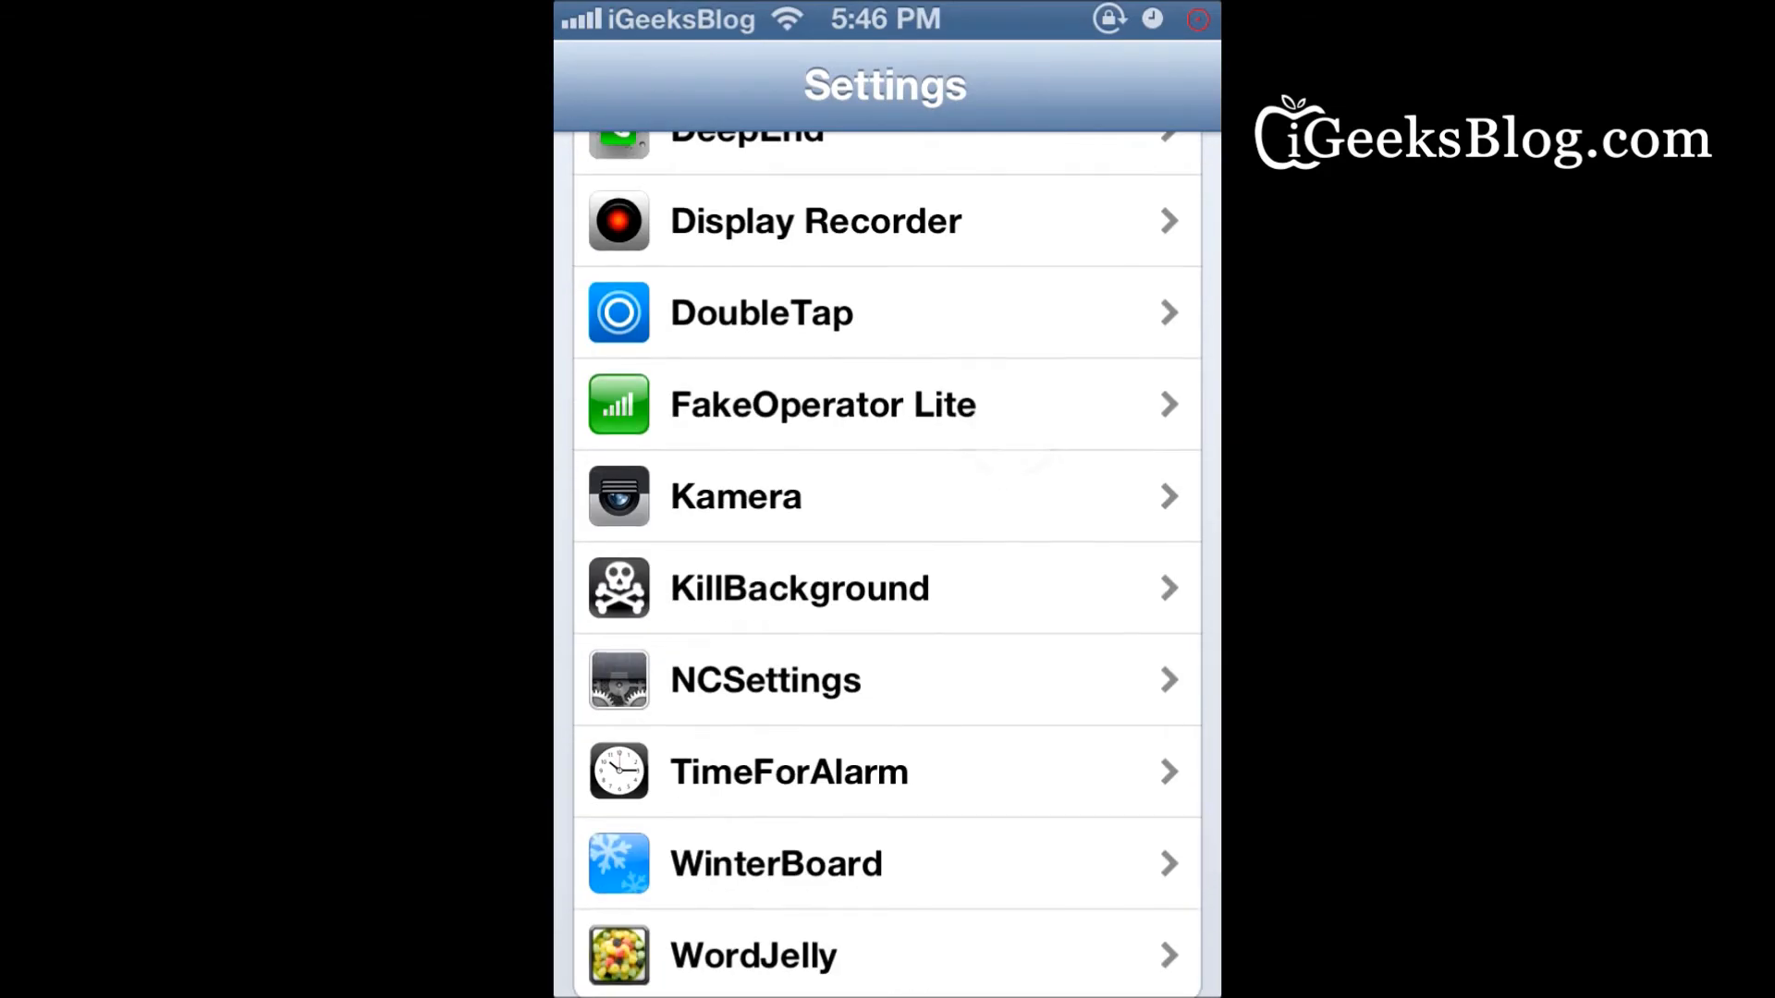
{"action": "left_click", "coordinate": [788, 773]}
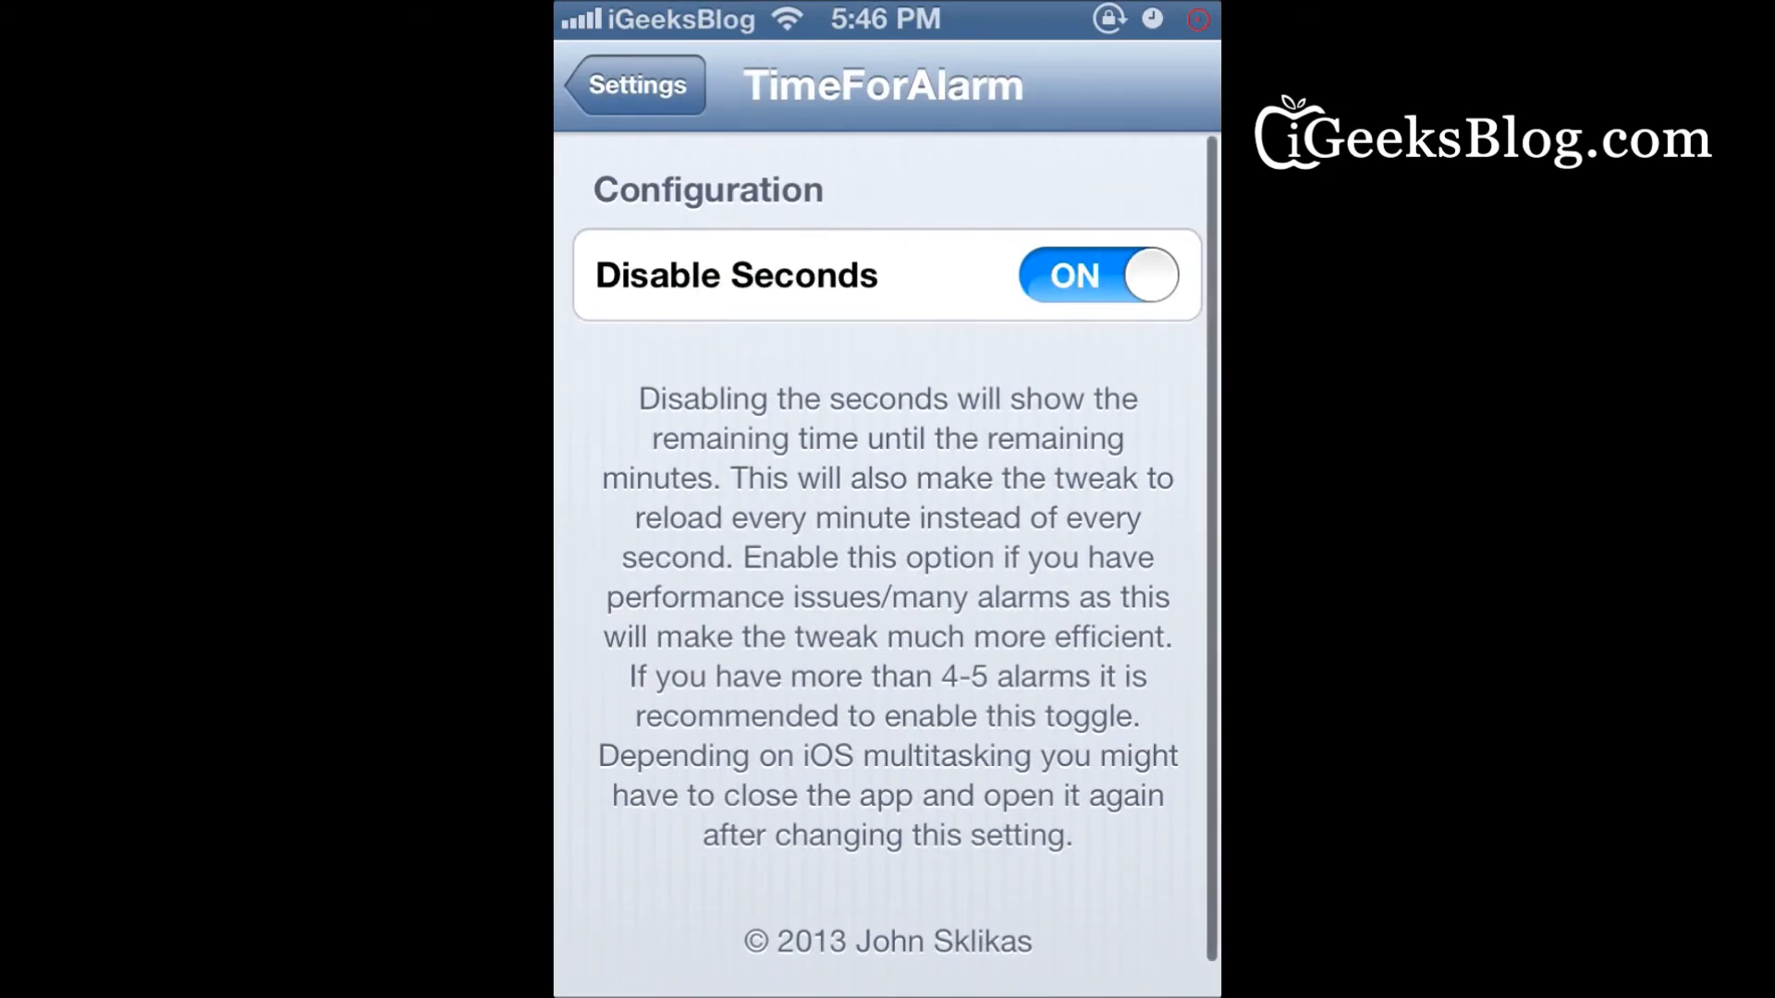